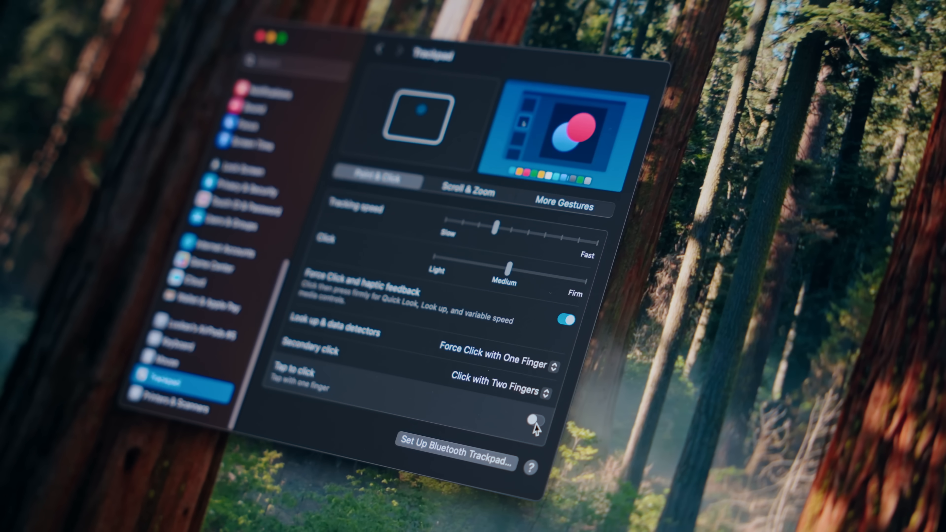
Step: Switch on Tap to click in the Trackpad Point & Click settings
click(535, 421)
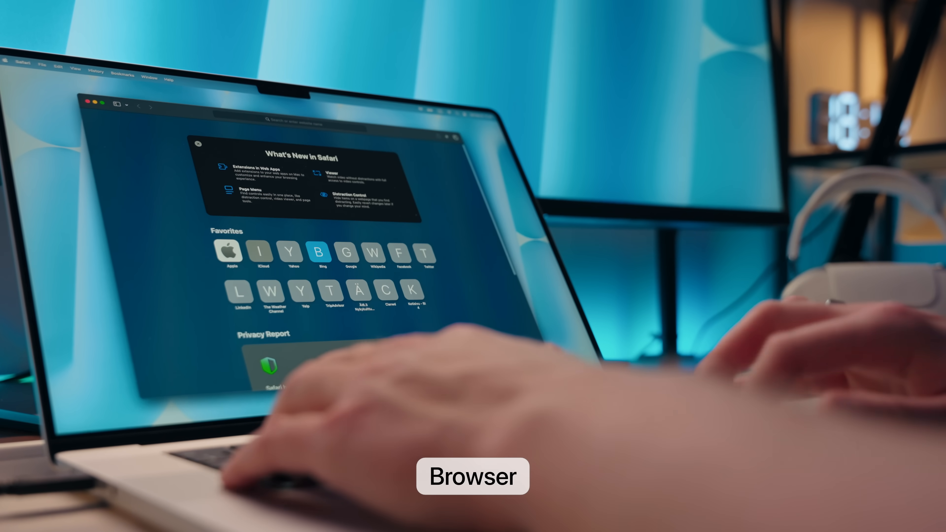
Step: Search 'arc', dismiss Google's consent notice, choose The Browser Company's Arc result, and confirm opening the app
text(arc)
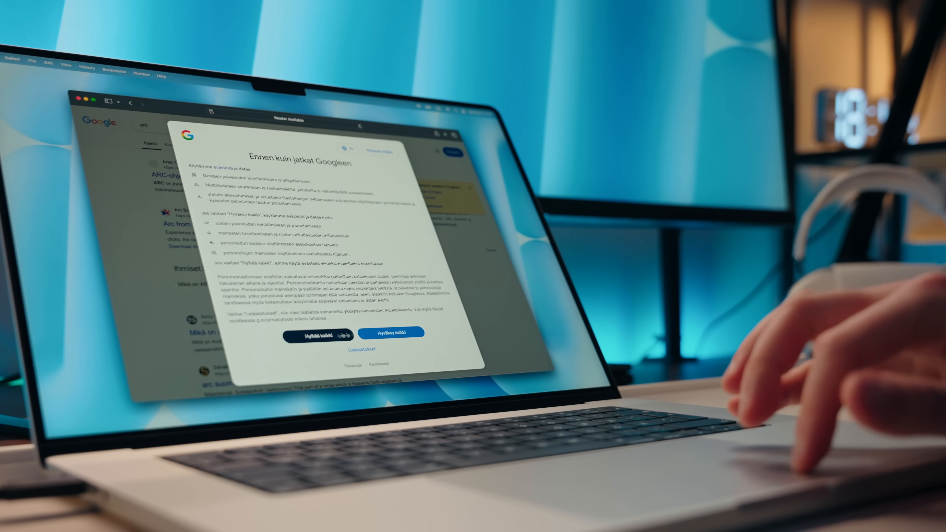
click(389, 333)
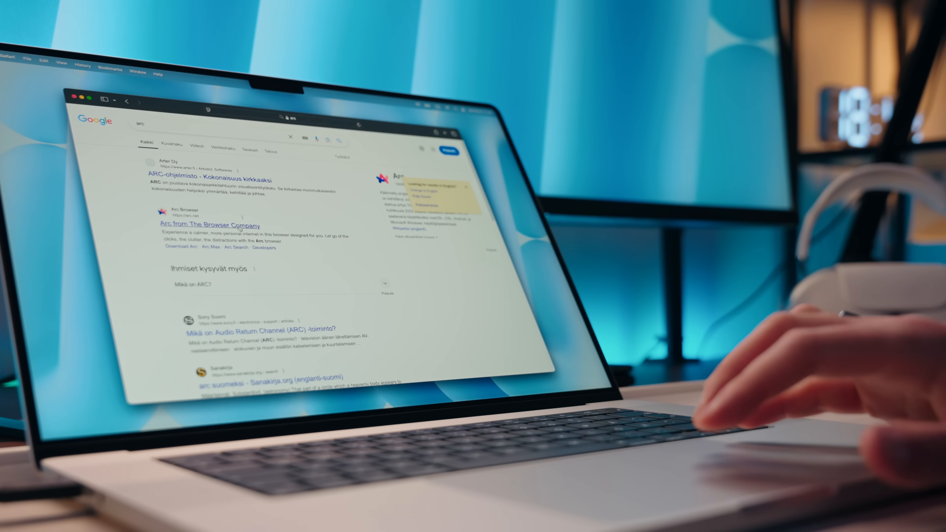
click(215, 225)
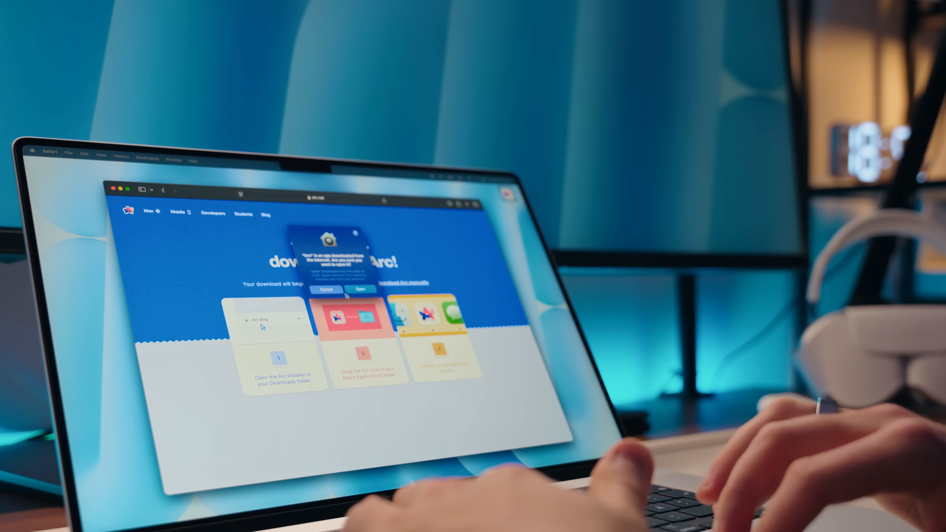
click(361, 289)
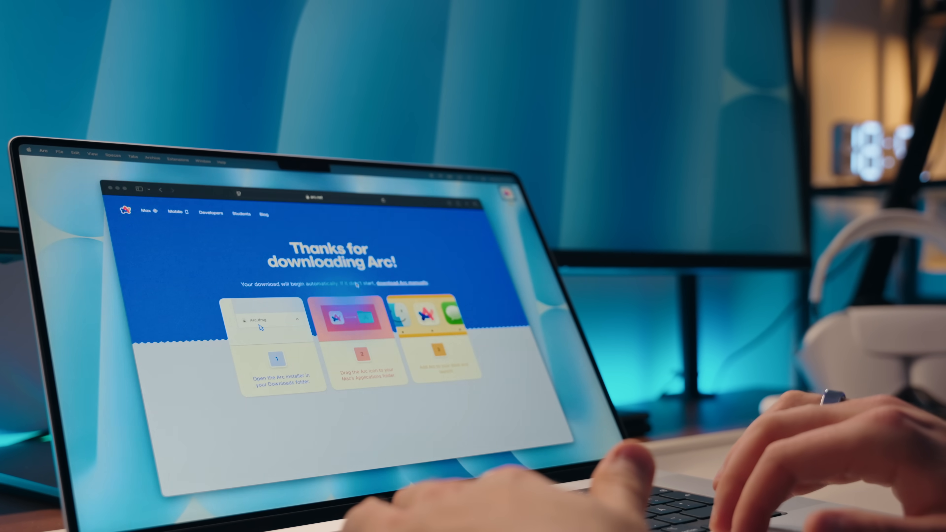